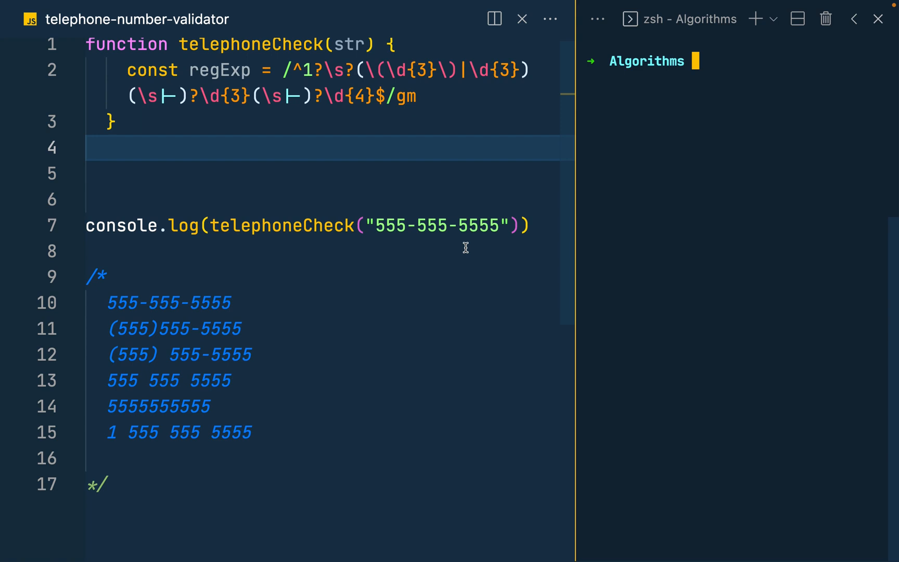
pyautogui.moveTo(365, 203)
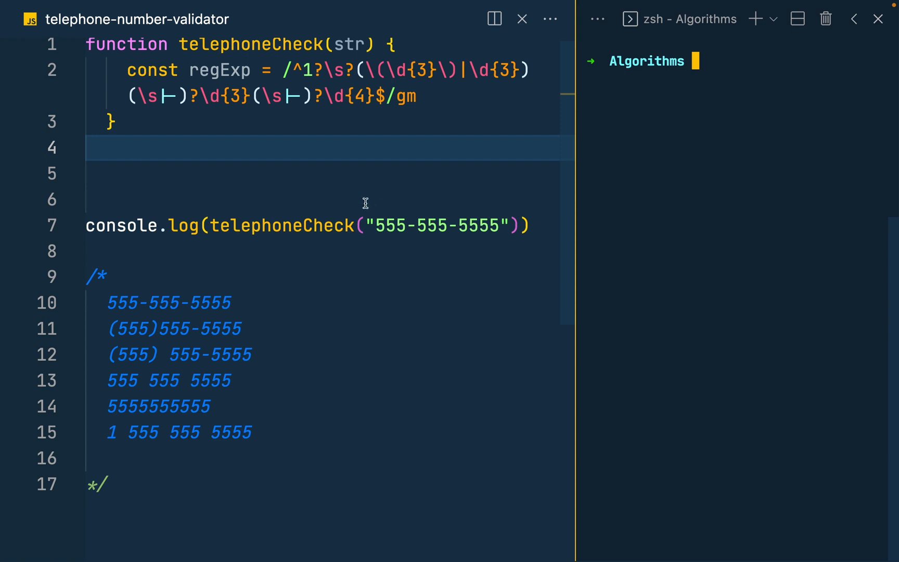
pyautogui.moveTo(465, 248)
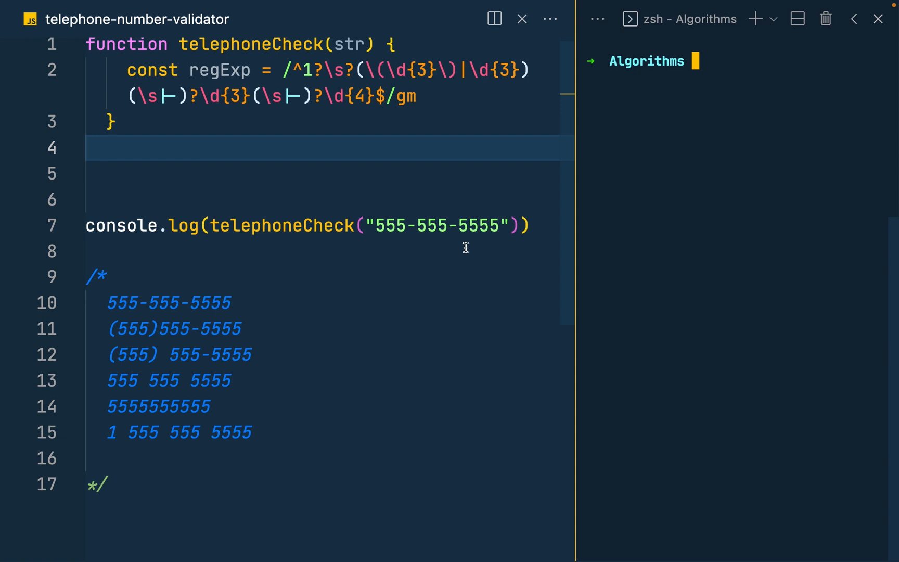
pyautogui.moveTo(364, 203)
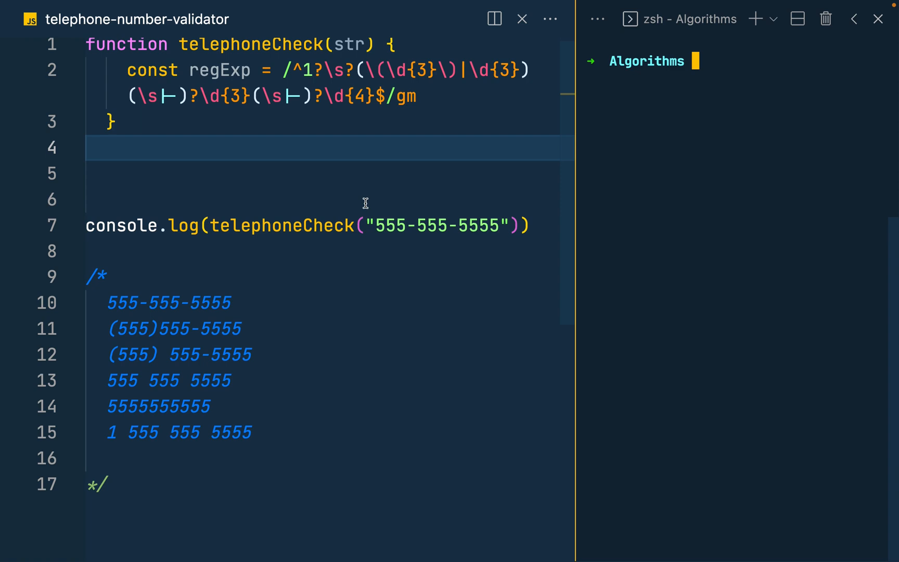
pyautogui.moveTo(465, 247)
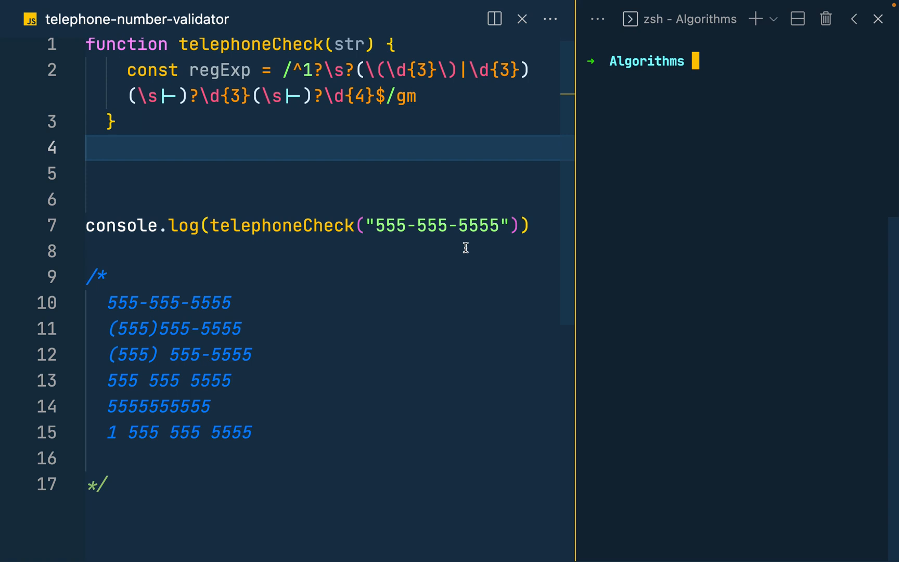
pyautogui.moveTo(365, 204)
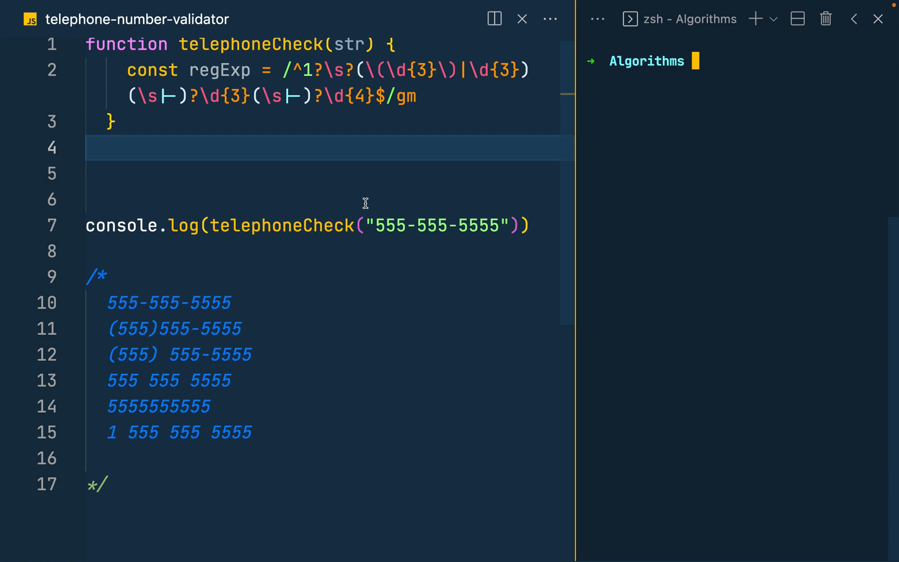
pyautogui.moveTo(465, 247)
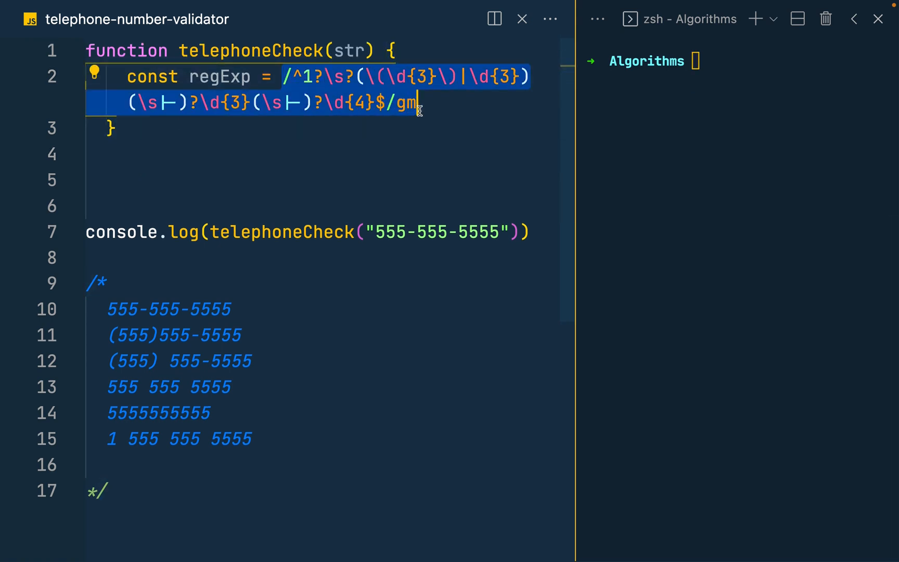
# - Highlight the optional leading 1 and the escaped opening parenthesis in the regex while explaining
pyautogui.click(418, 103)
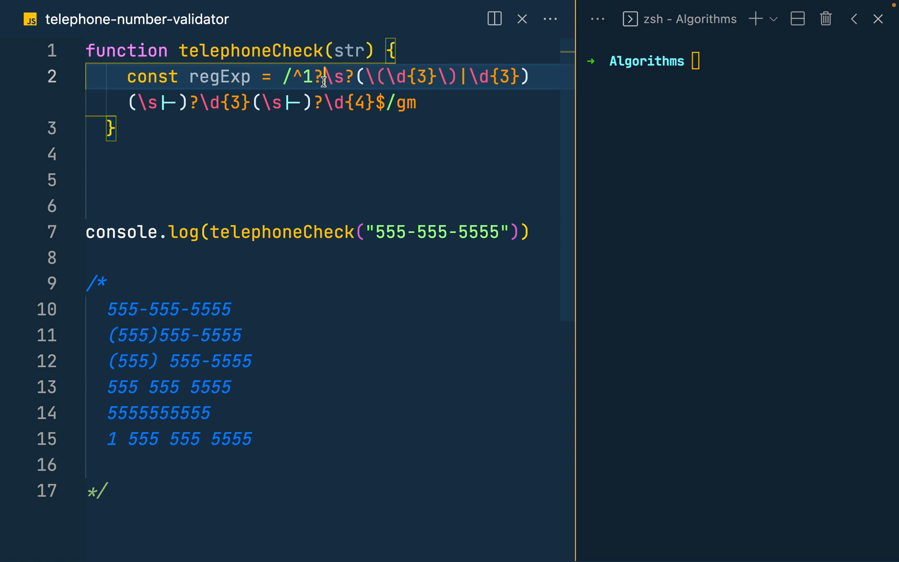
pyautogui.doubleClick(304, 76)
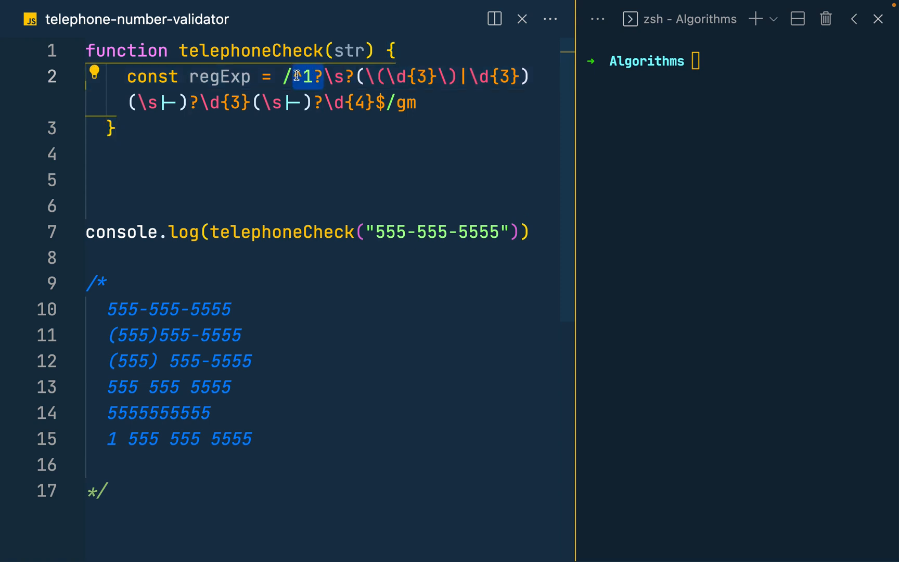
pyautogui.write('^')
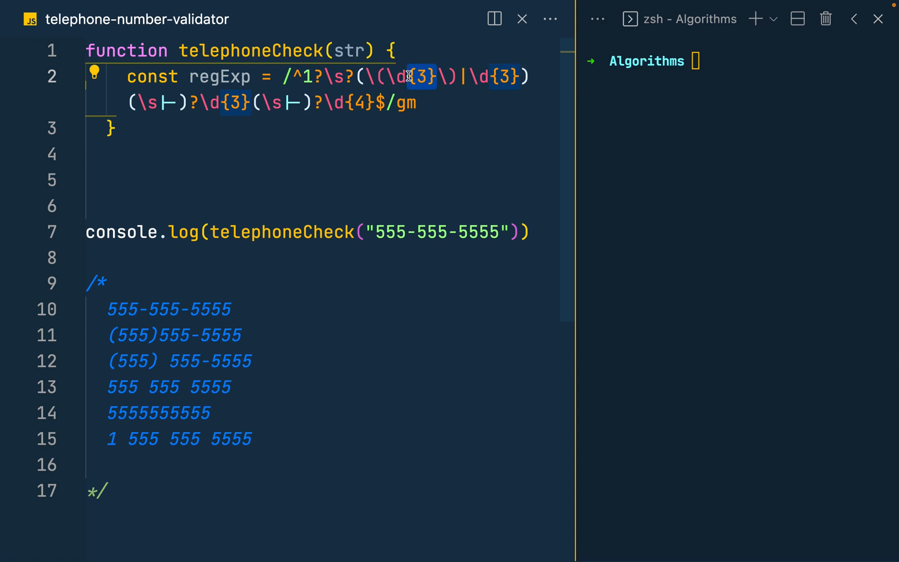
pyautogui.click(385, 76)
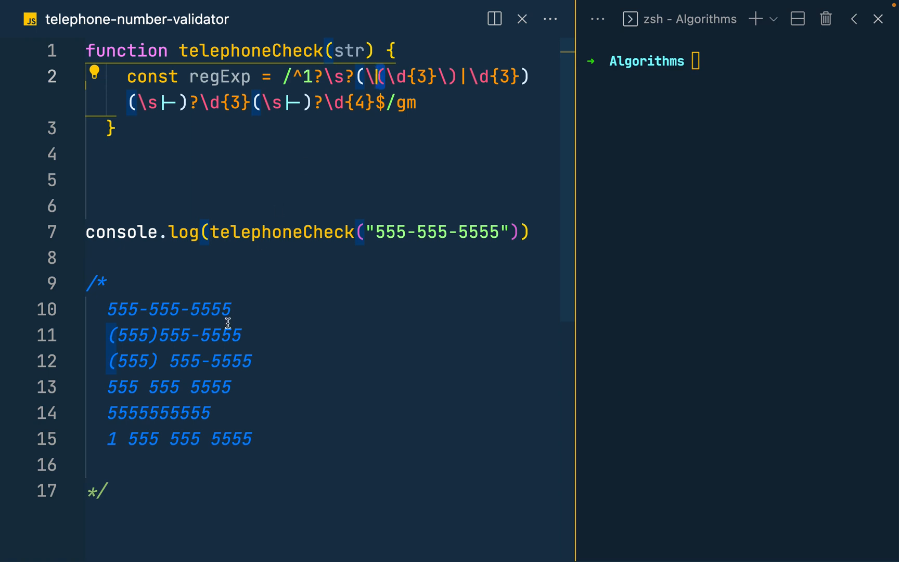
# - Highlight the parenthesised sample numbers and the end-of-string anchor while explaining
pyautogui.moveTo(167, 335); pyautogui.dragTo(169, 361)
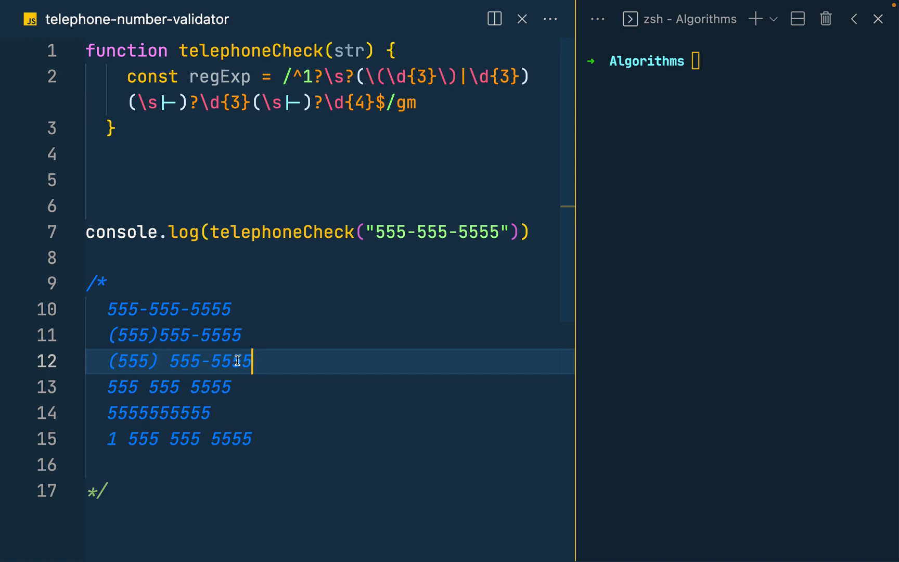
pyautogui.moveTo(250, 361); pyautogui.dragTo(106, 335)
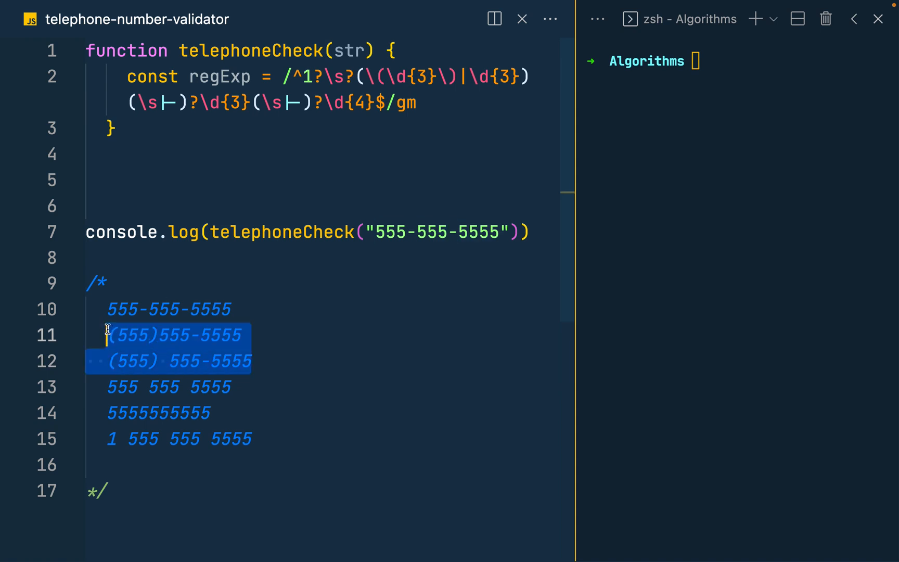
pyautogui.moveTo(440, 94)
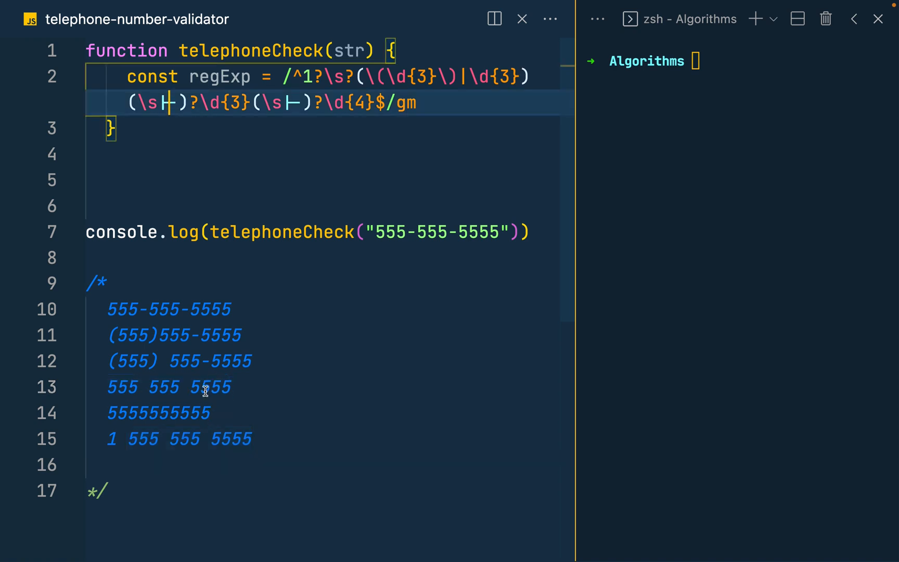
pyautogui.moveTo(300, 122)
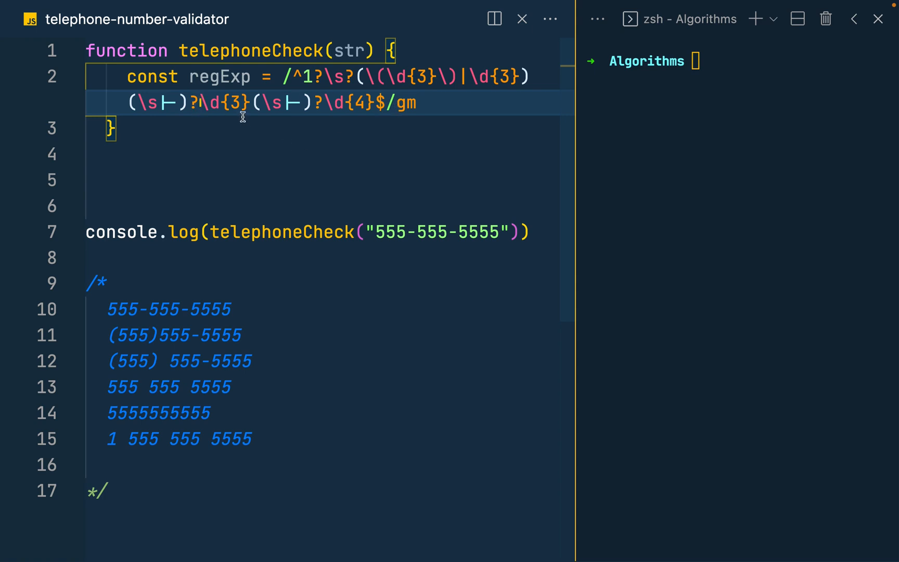
pyautogui.moveTo(345, 102)
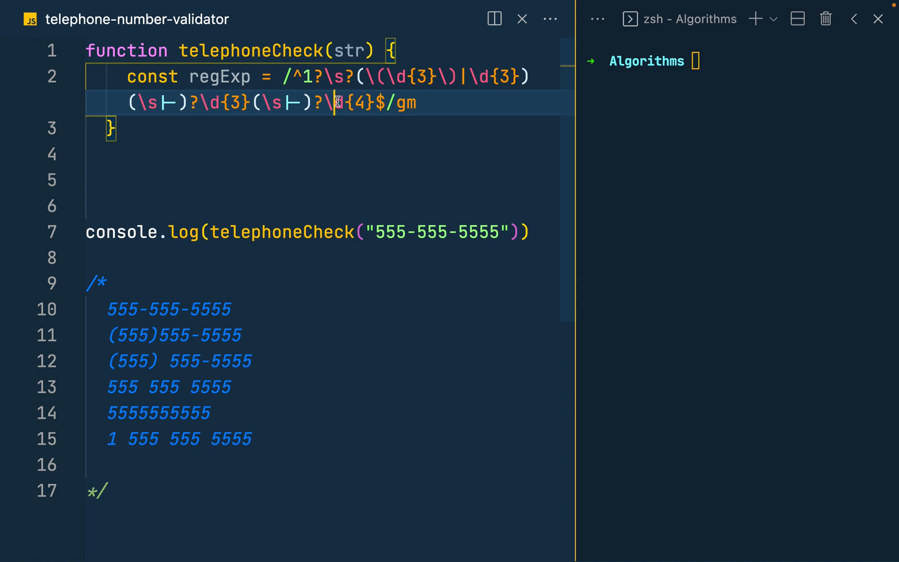
pyautogui.doubleClick(353, 102)
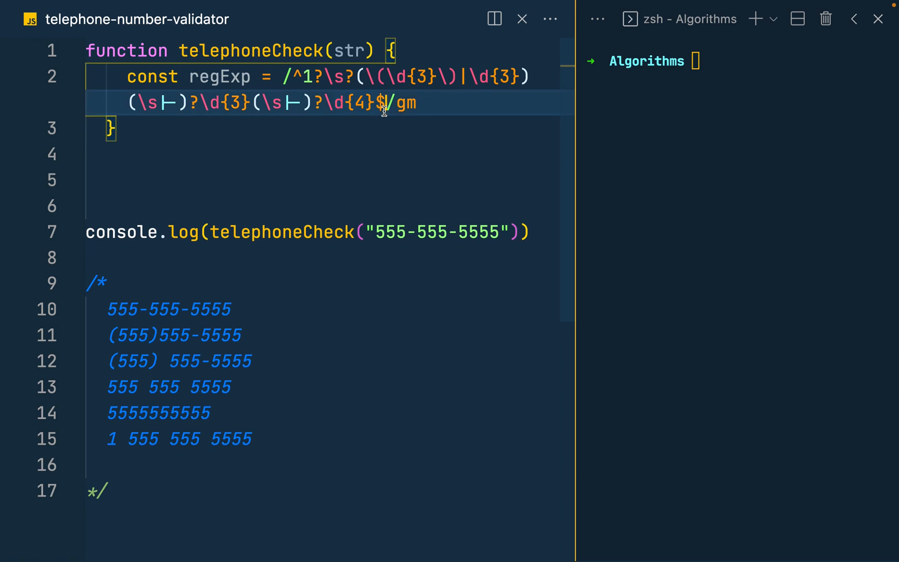
pyautogui.moveTo(397, 142)
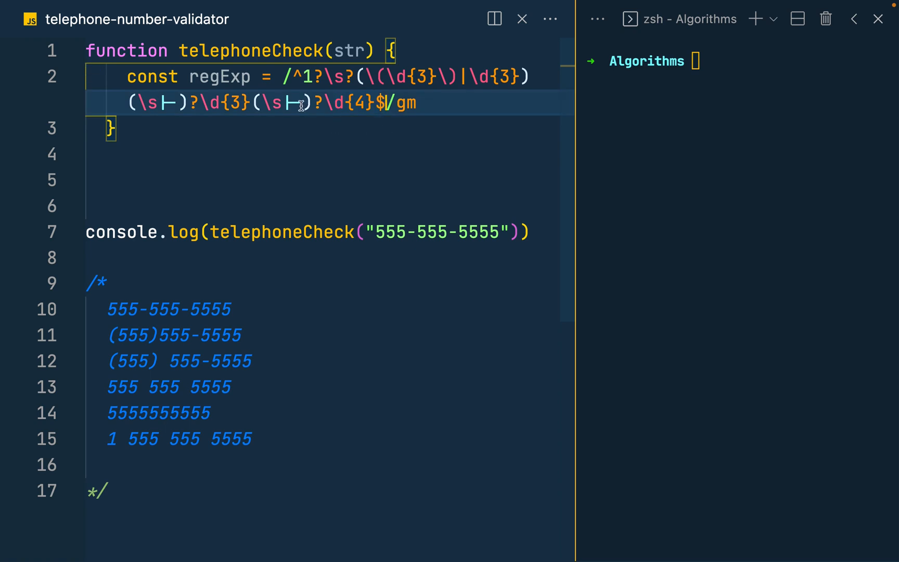
pyautogui.moveTo(350, 105)
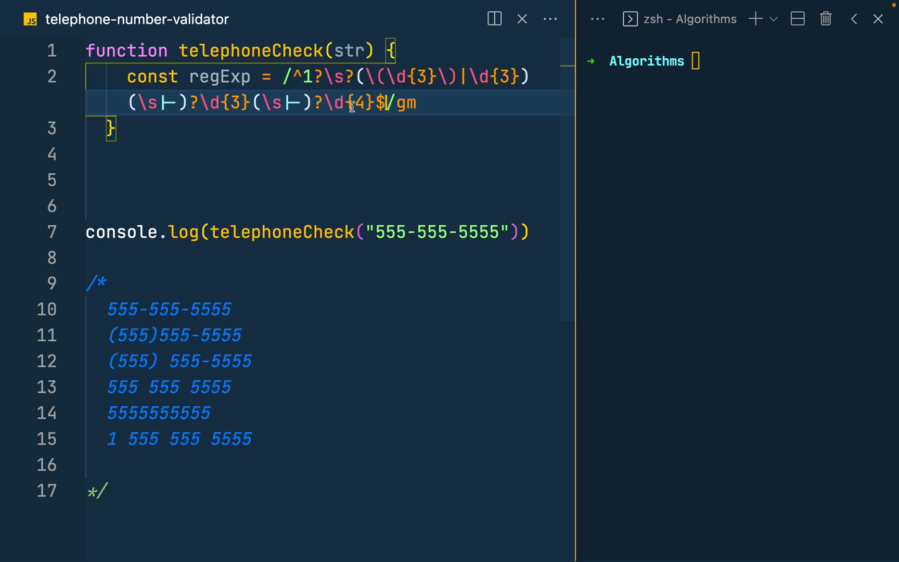
pyautogui.moveTo(281, 232)
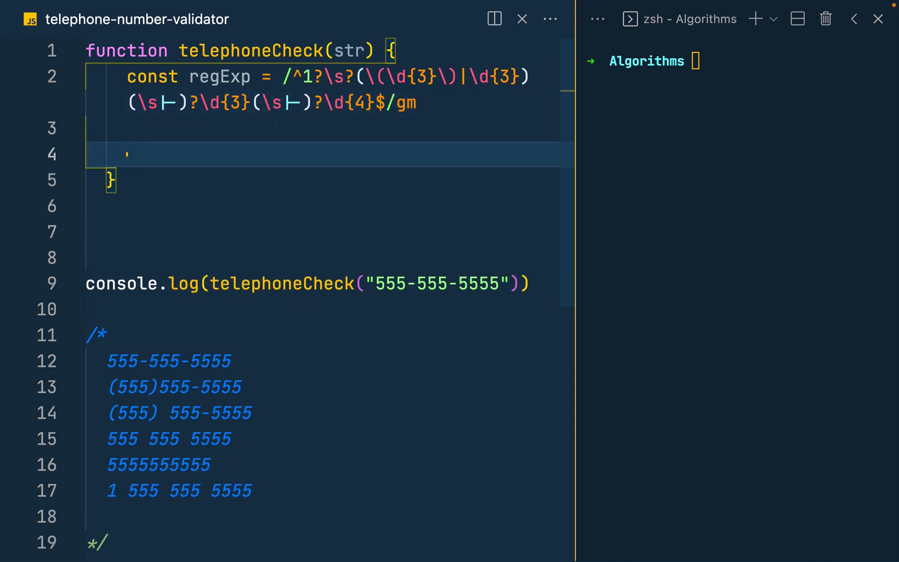
# - Add return regExp.test(str) as the body of telephoneCheck
pyautogui.write('retu')
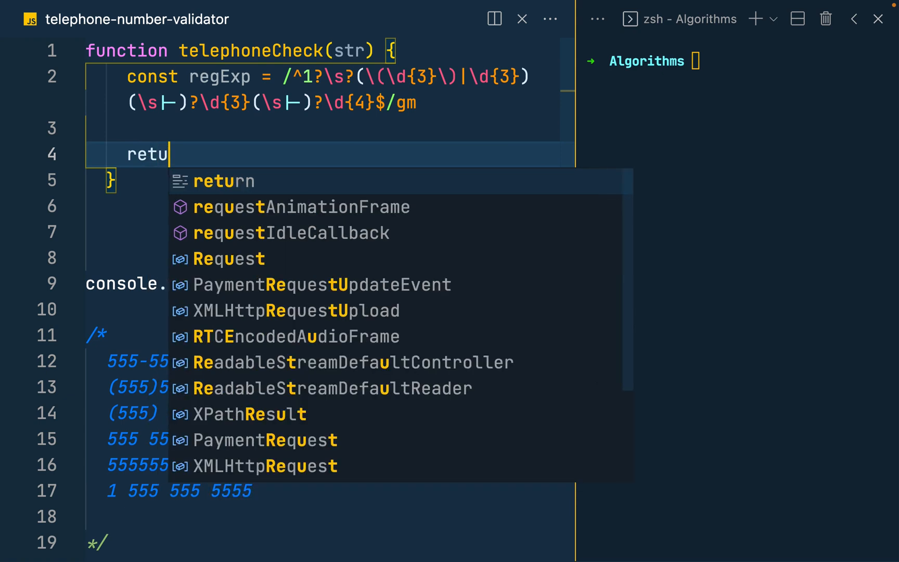
pyautogui.write('rn regExp.test')
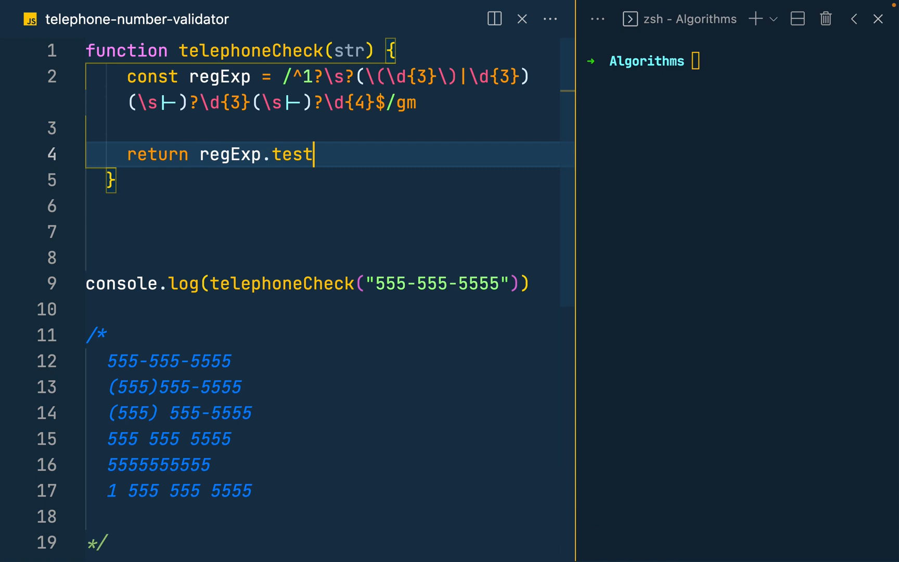
pyautogui.write('(str)')
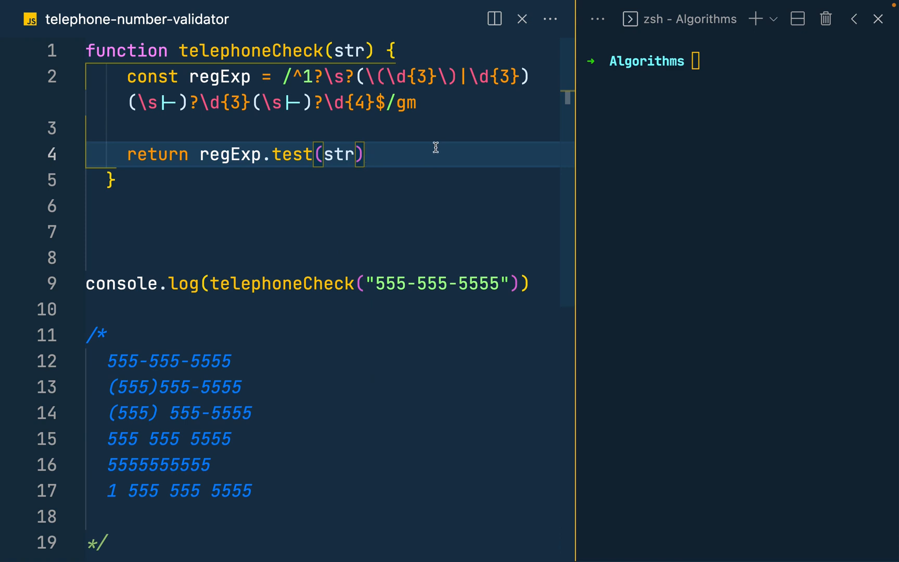
pyautogui.click(704, 61)
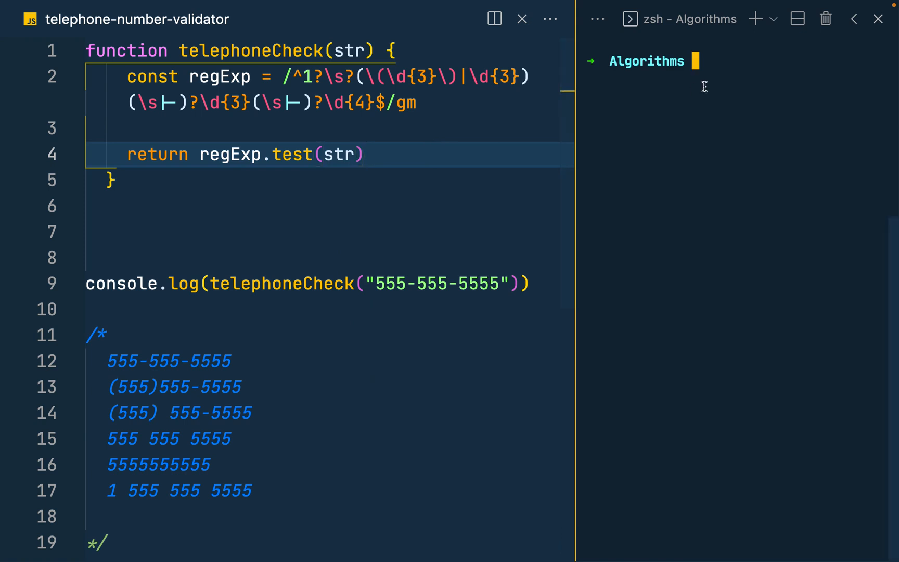
# - Run node telephone-number-validator in the terminal, printing true
pyautogui.write('node')
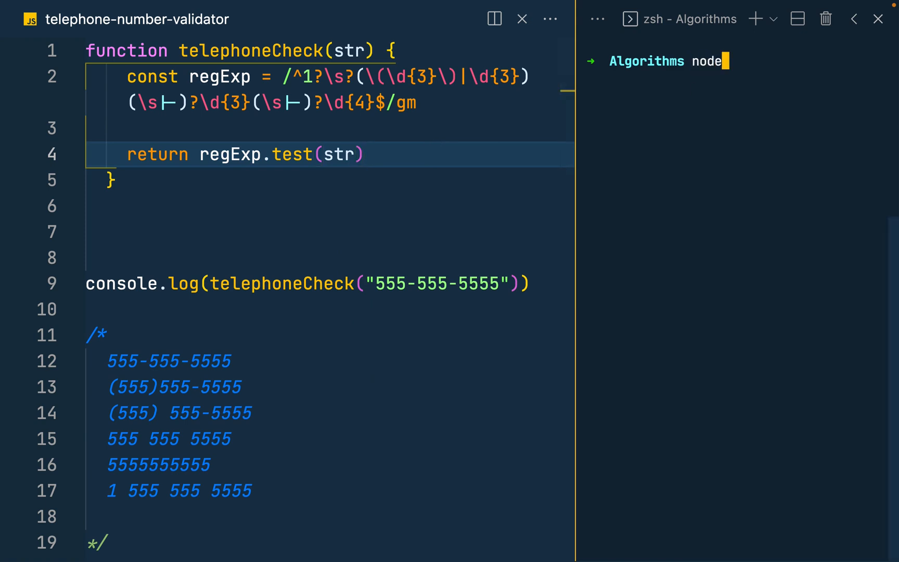
pyautogui.write('tele')
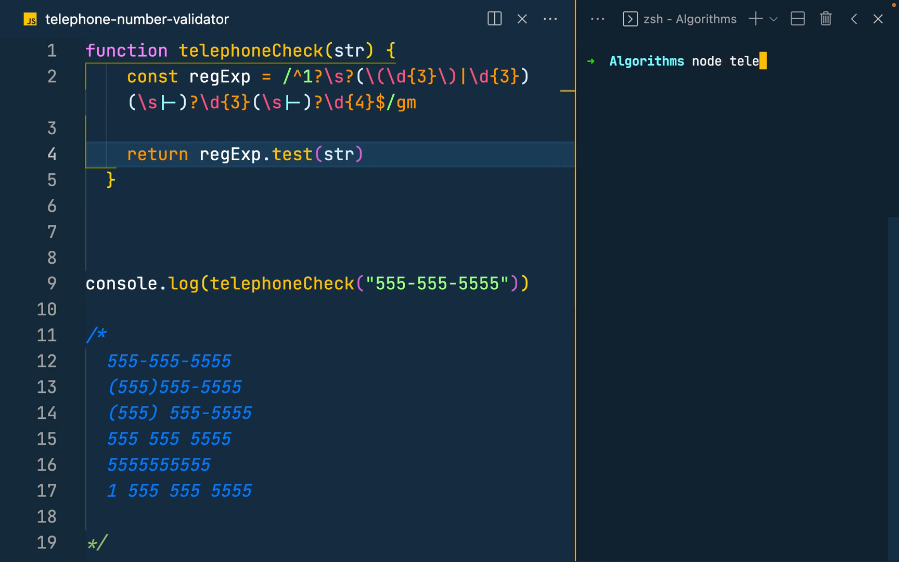
pyautogui.write('phno')
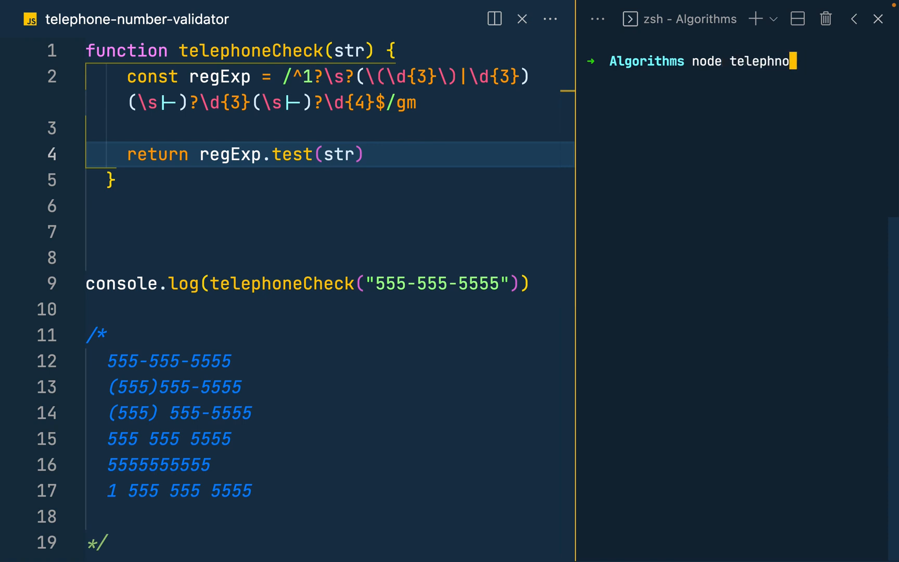
pyautogui.write('e')
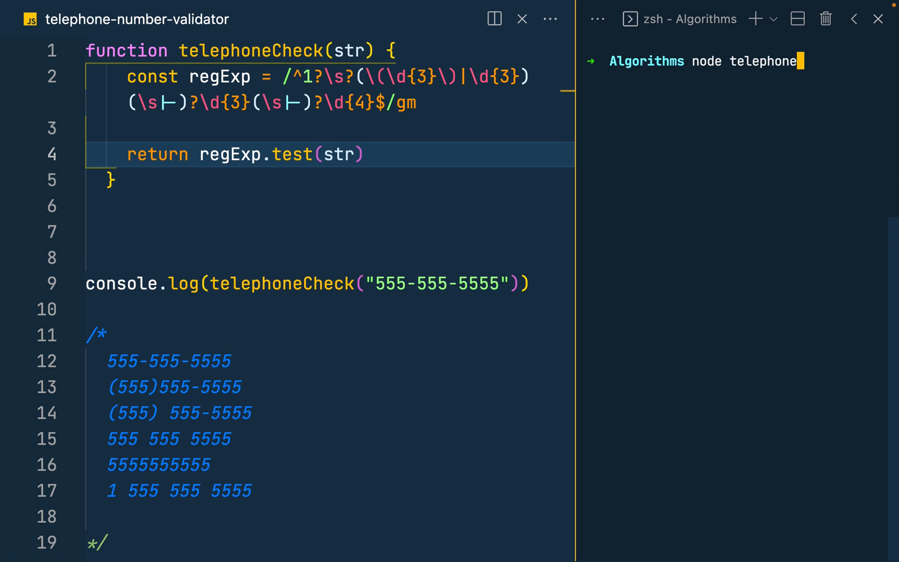
pyautogui.write('-number')
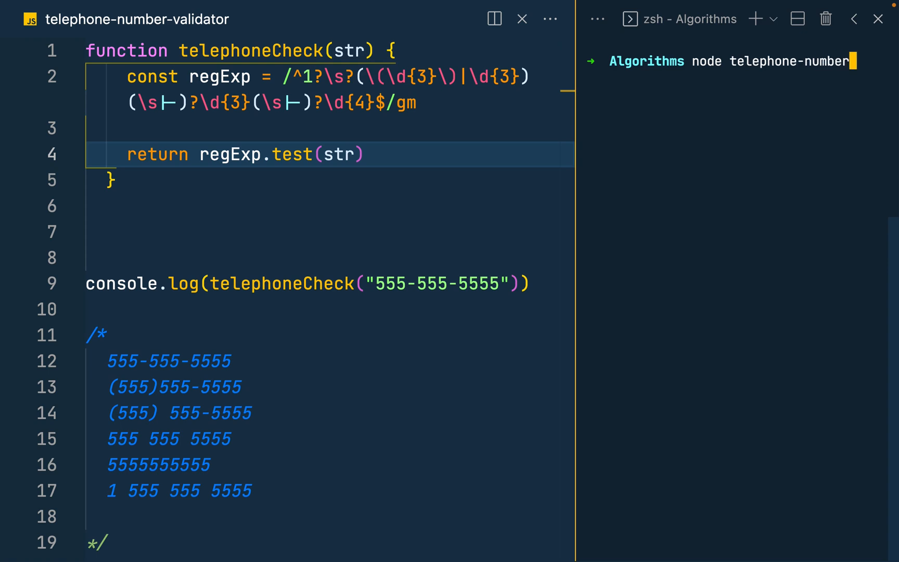
pyautogui.write('-validator')
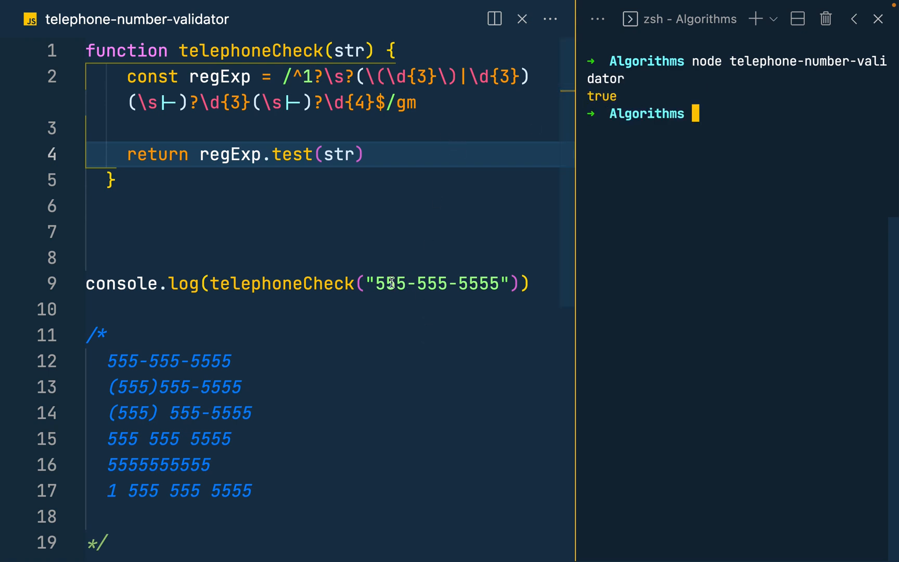
pyautogui.write('2')
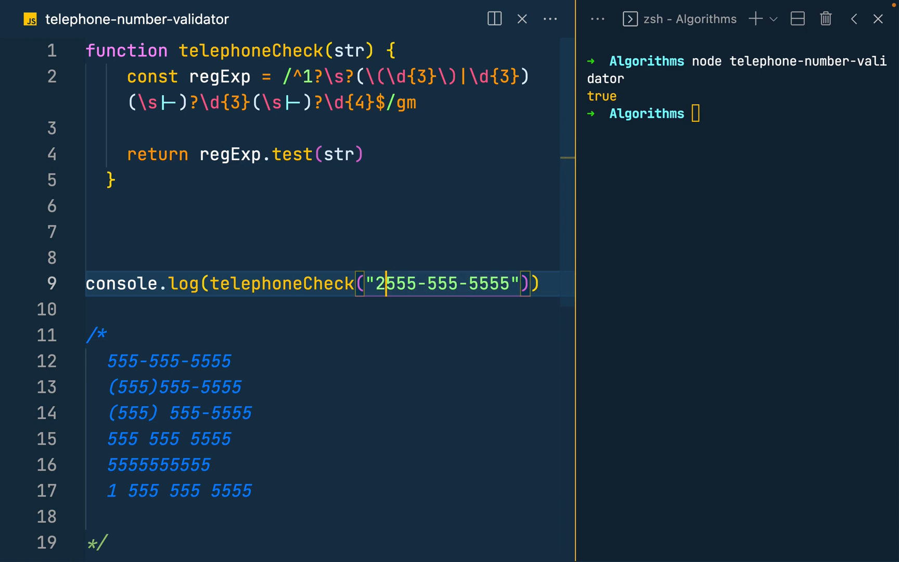